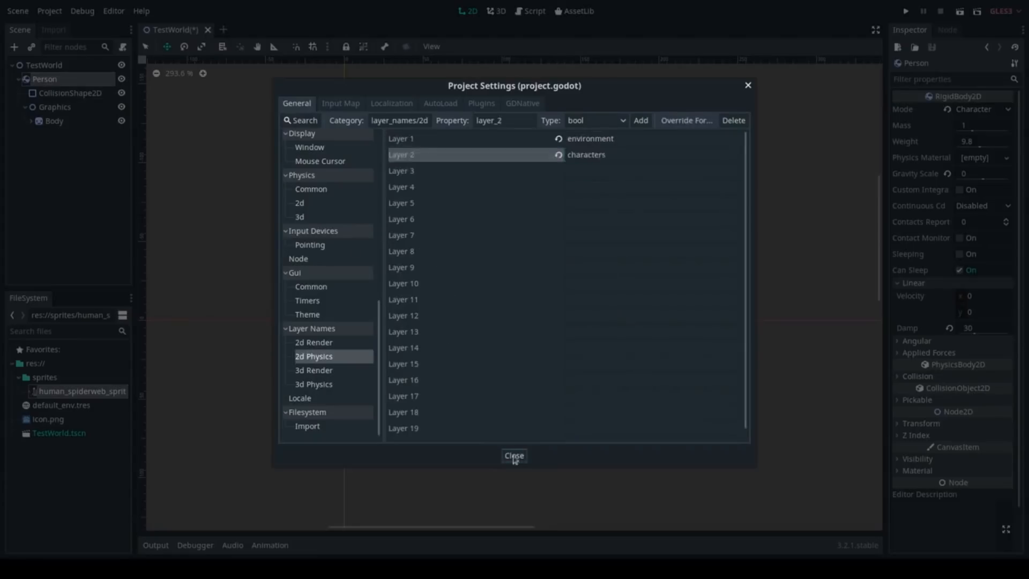
Step: Keyframe the limb sprites for the Person walk animation in AnimationPlayer
click(514, 455)
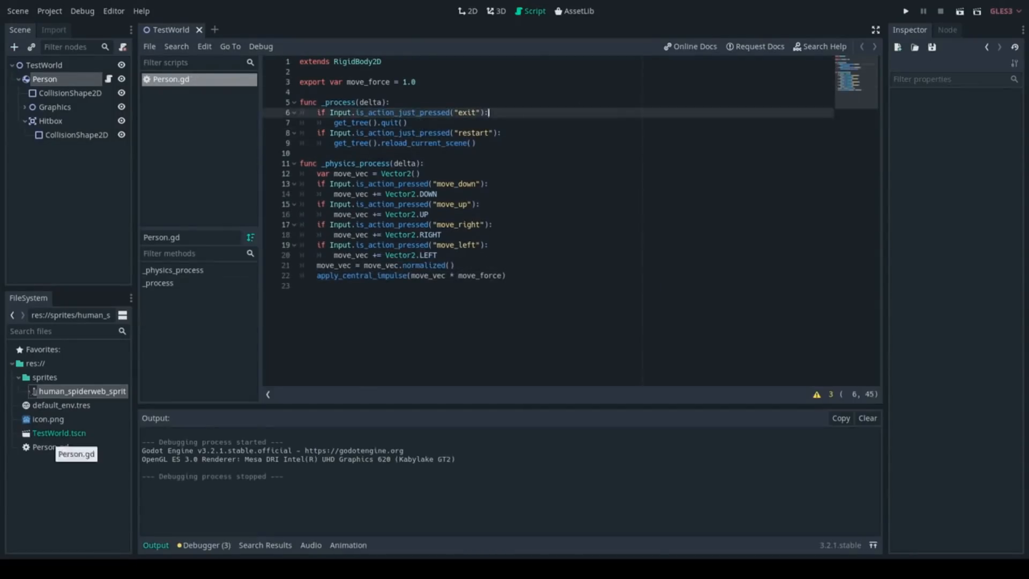
click(904, 11)
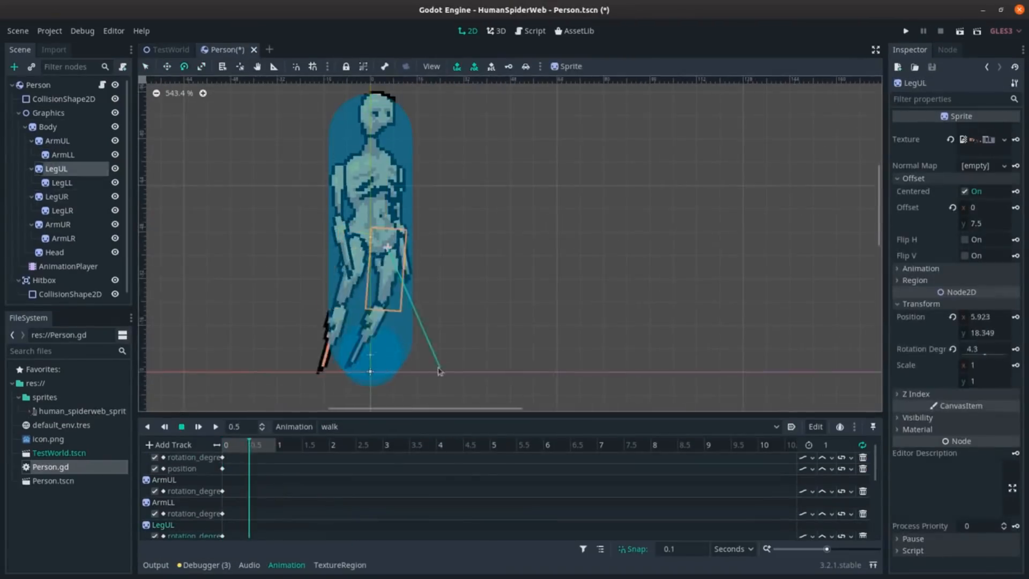
Step: Run TestWorld to test the ropes, then paint the room with floor and door tiles
click(904, 31)
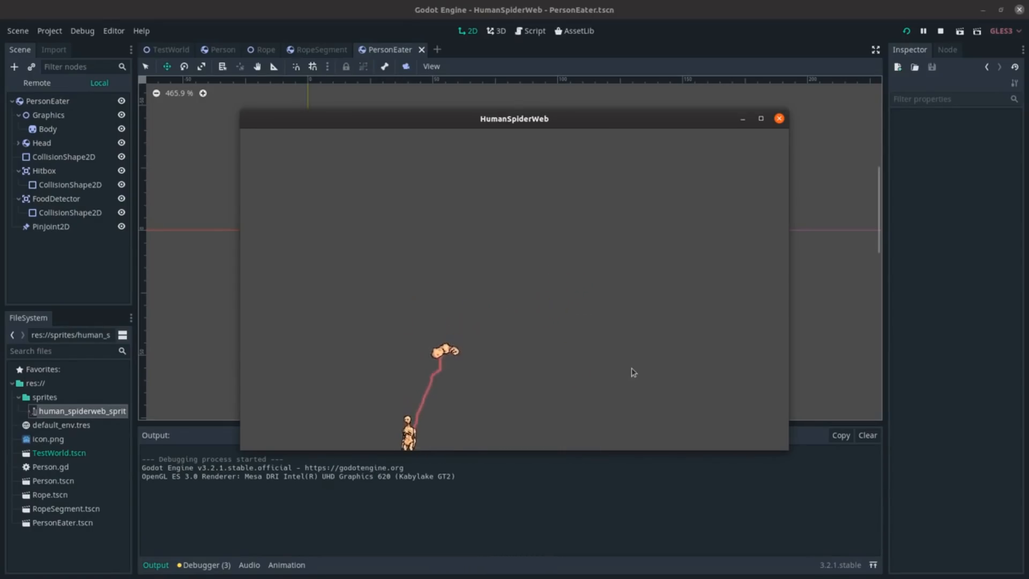
click(172, 50)
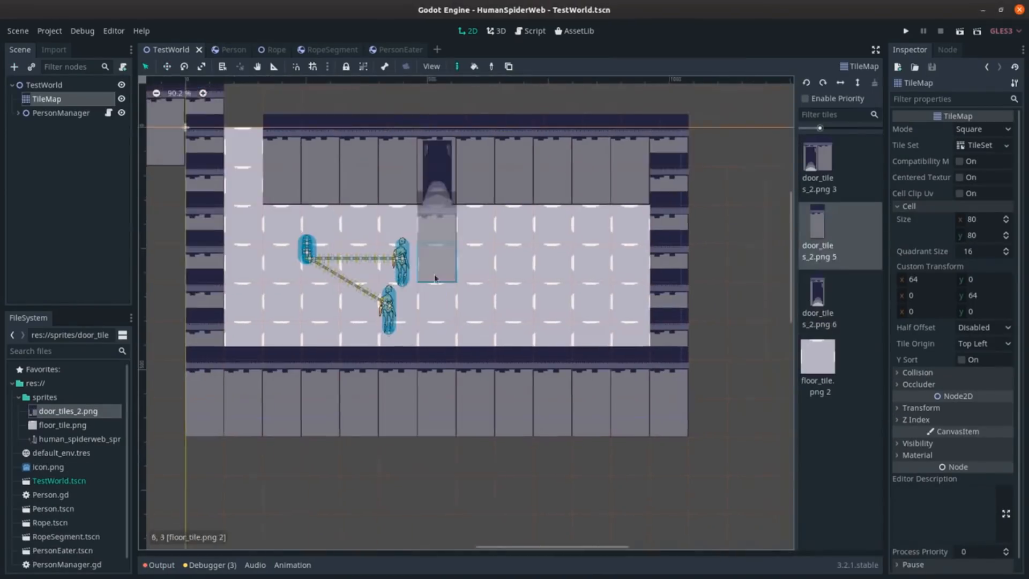
Step: Build the Guard with limb and Gun sprites, animate its walk, and run the game
click(906, 31)
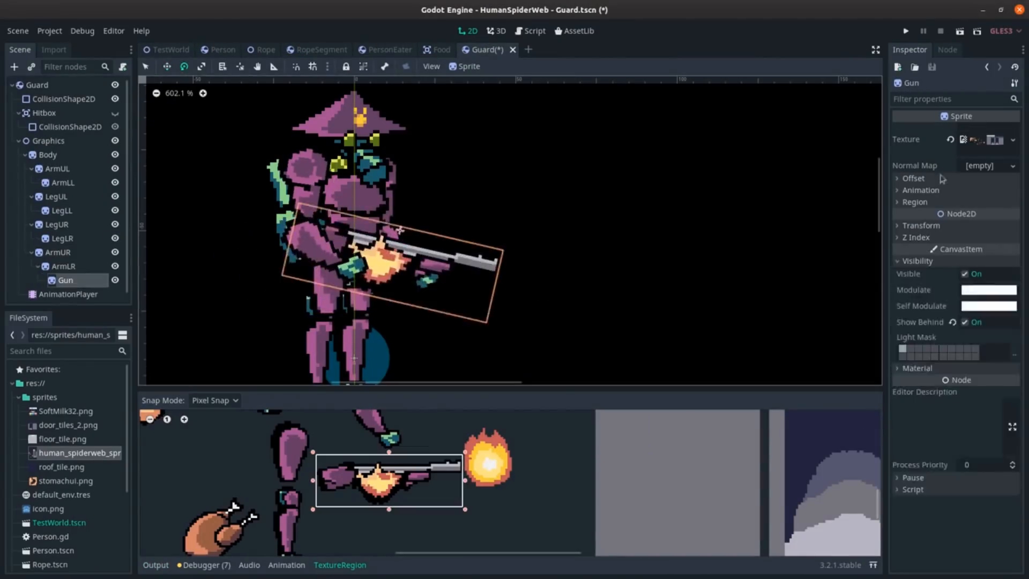
click(285, 569)
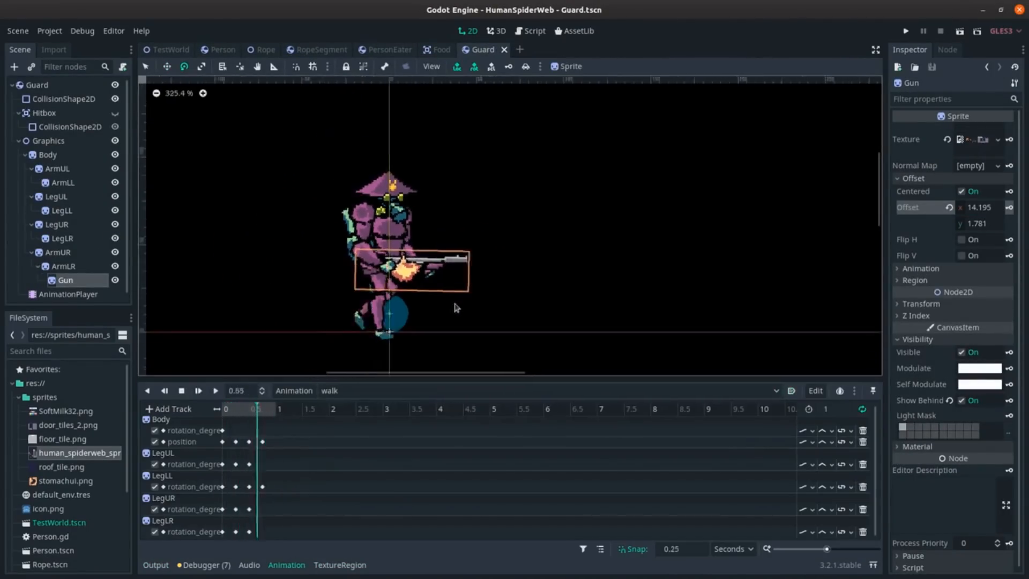
click(904, 30)
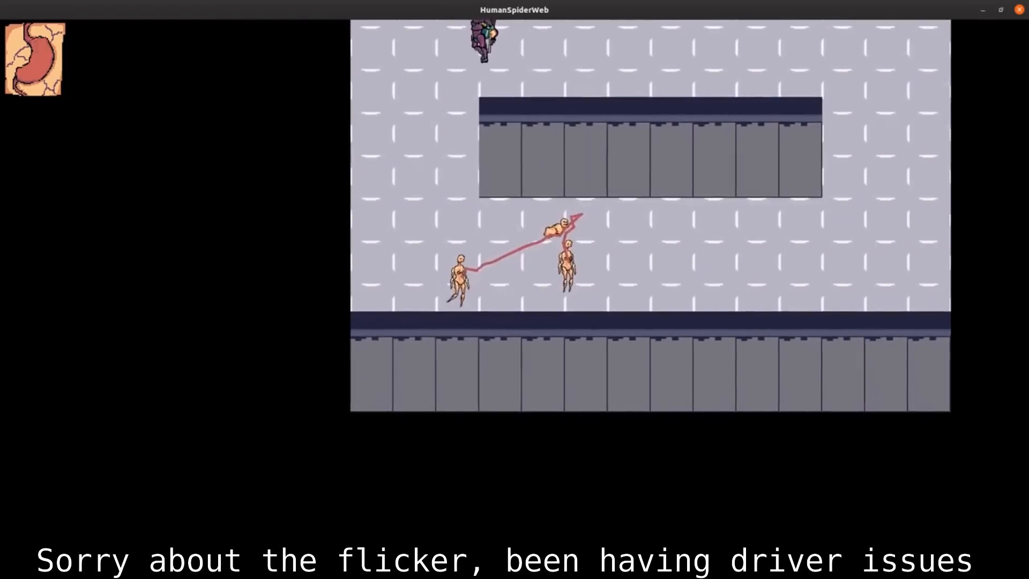